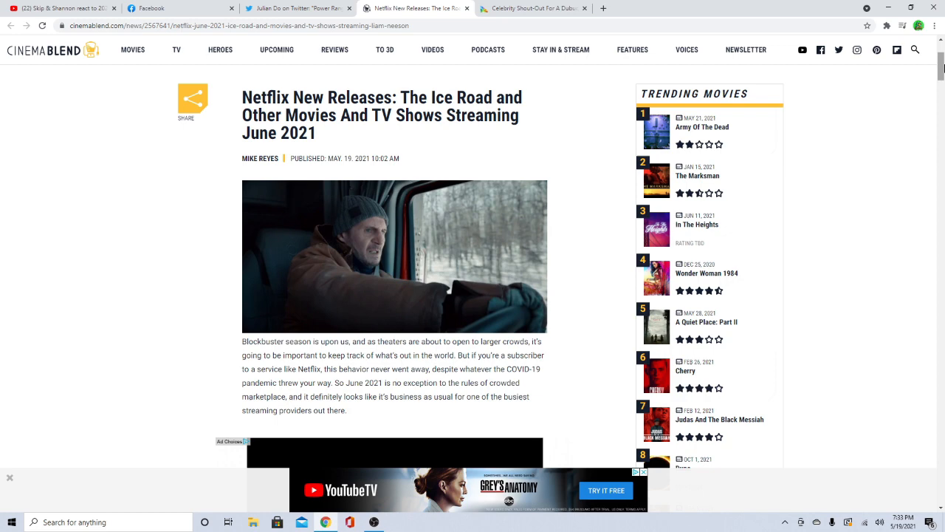
mouse_move(894, 96)
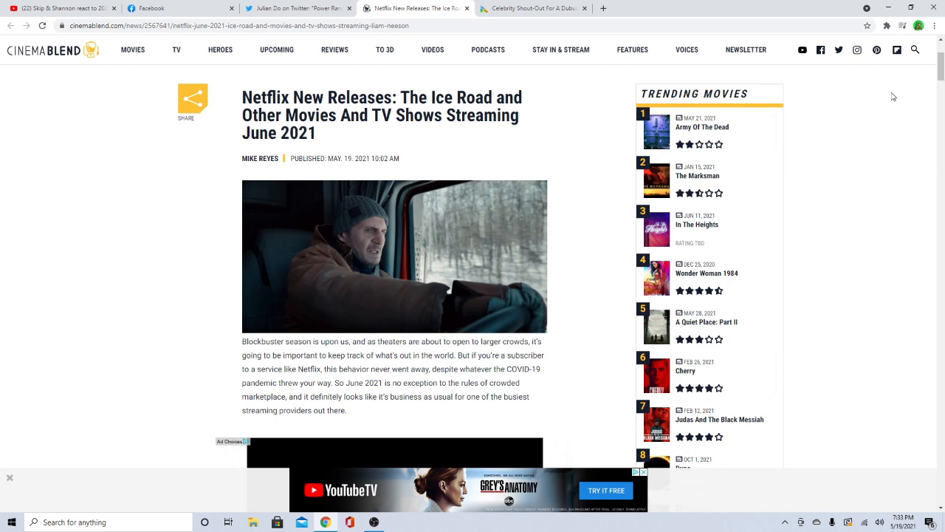
mouse_move(475, 175)
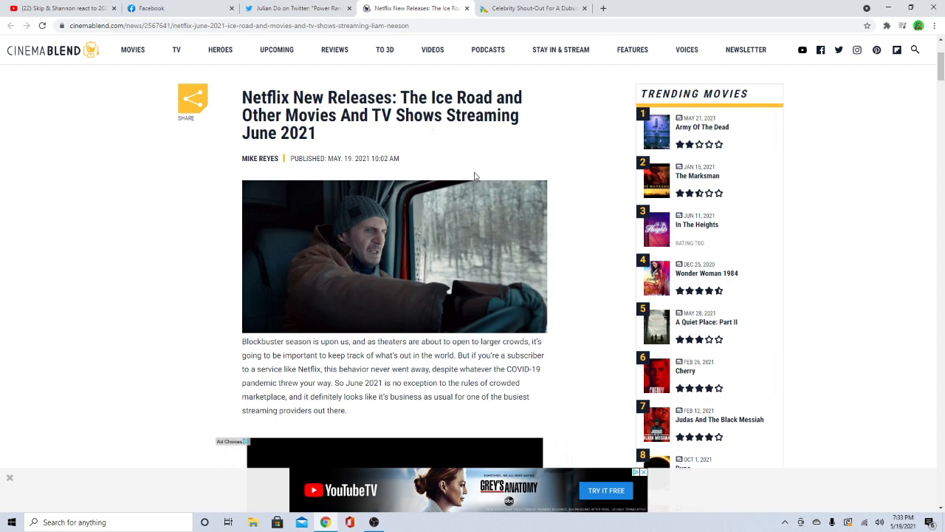
scroll(down, 3)
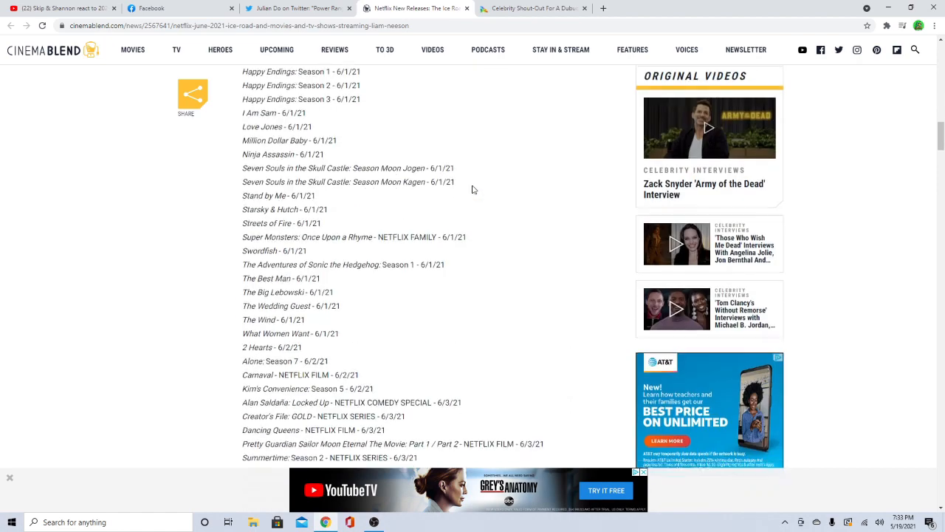
scroll(down, 3)
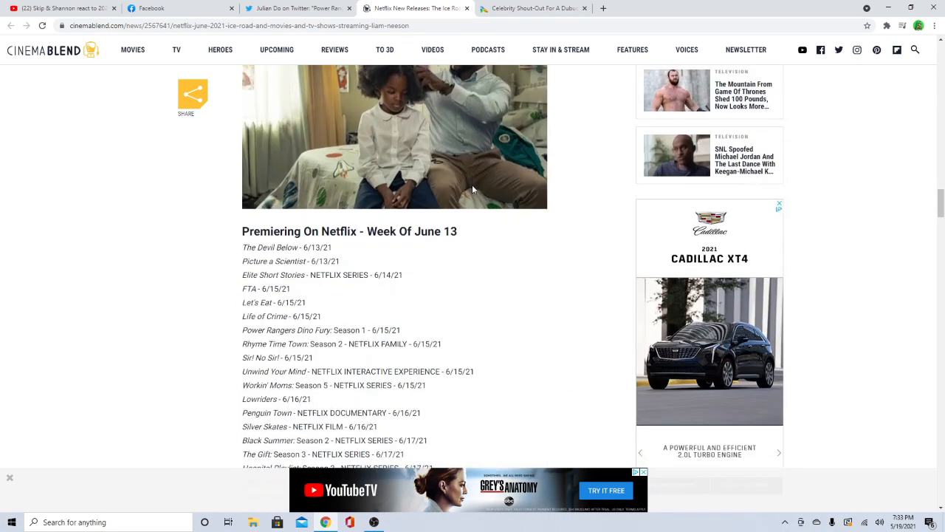
scroll(down, 3)
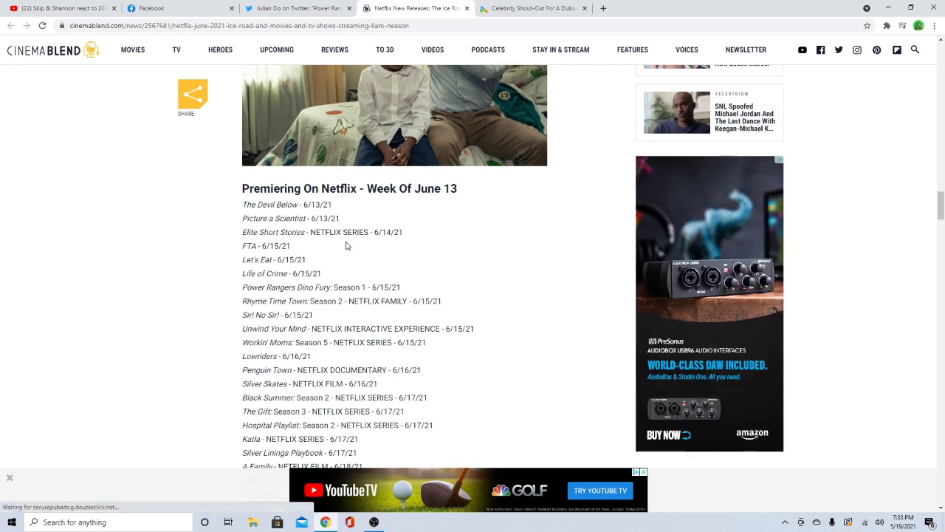
mouse_move(276, 284)
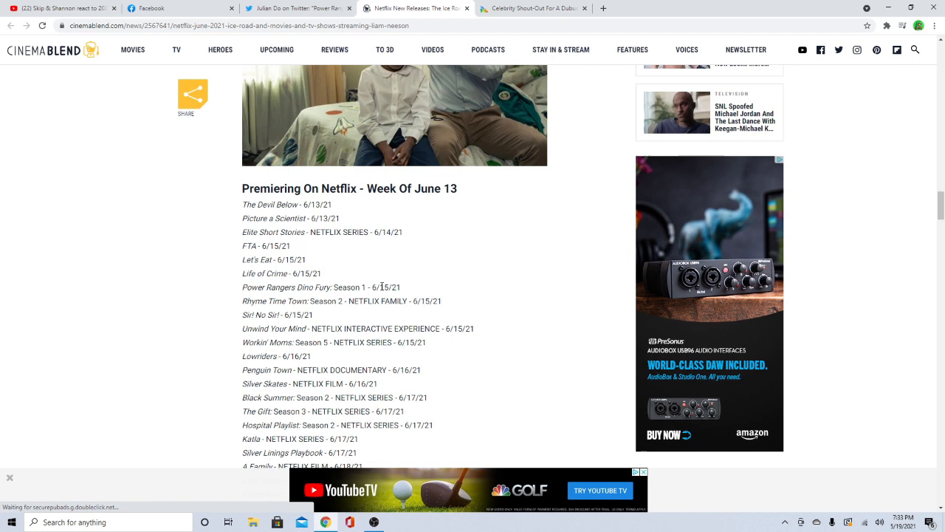
mouse_move(406, 288)
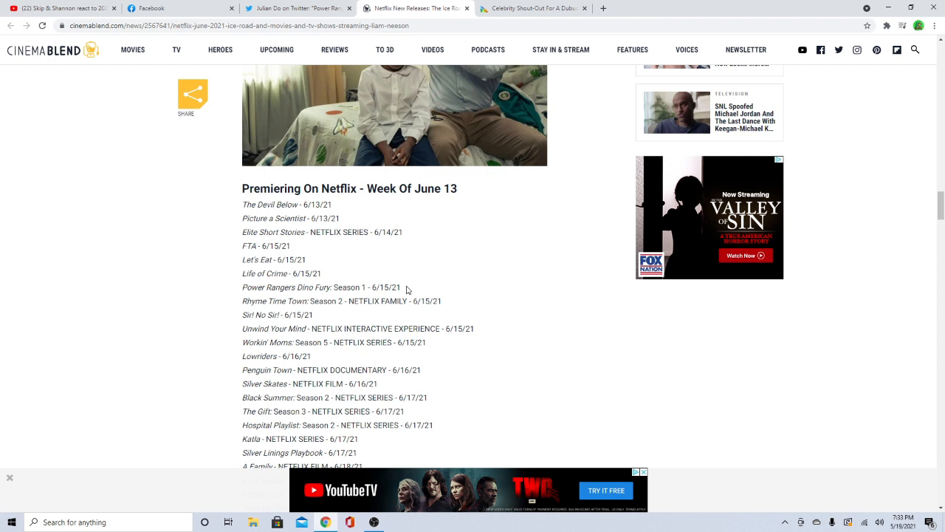
scroll(down, 3)
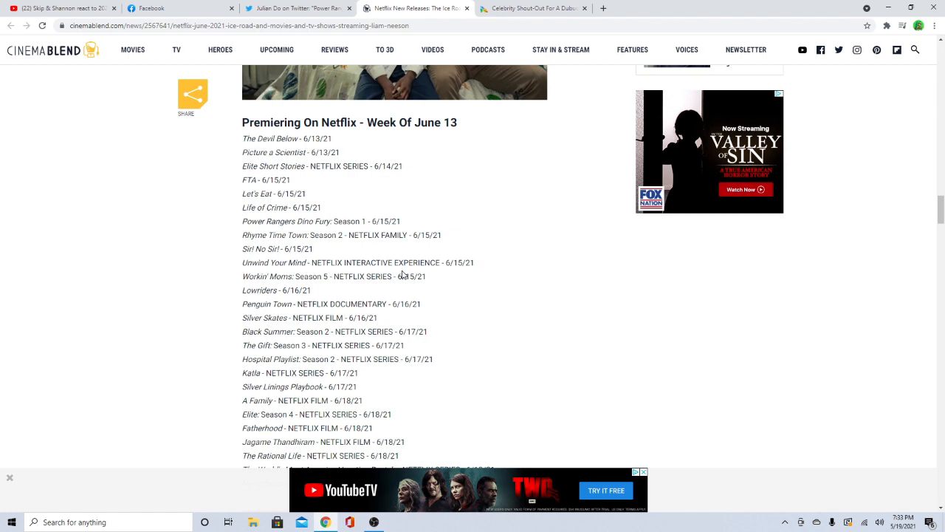
scroll(up, 3)
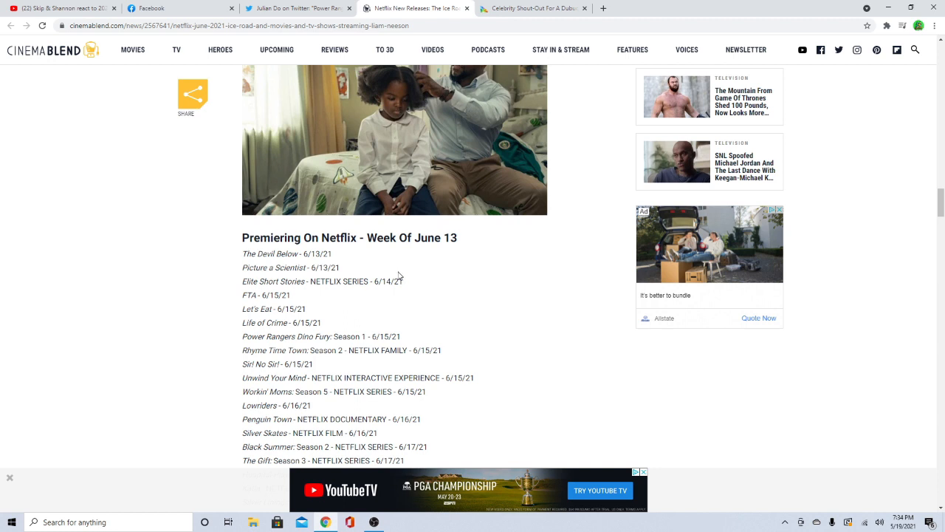
mouse_move(395, 281)
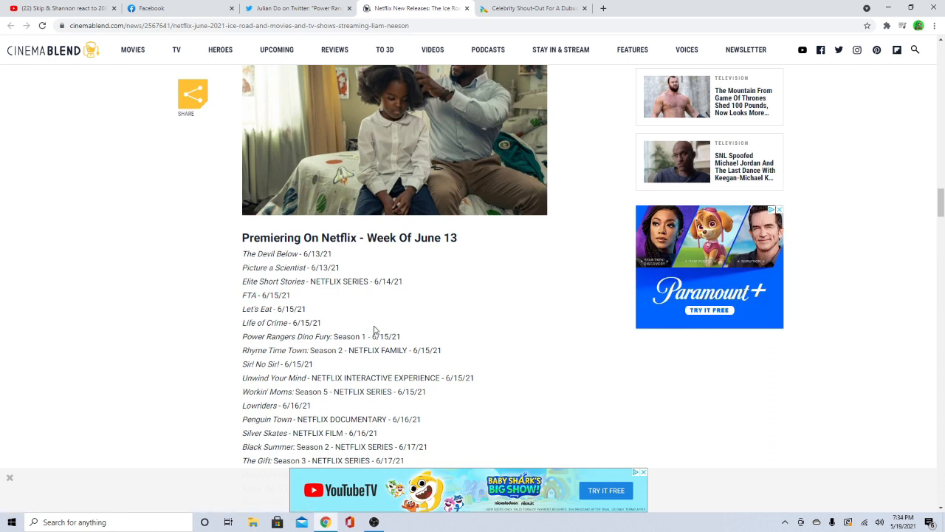
mouse_move(401, 326)
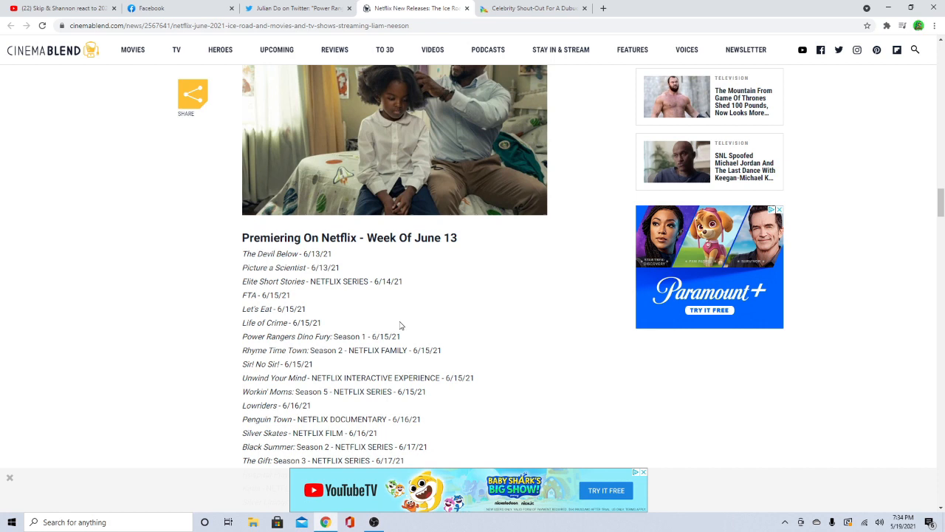